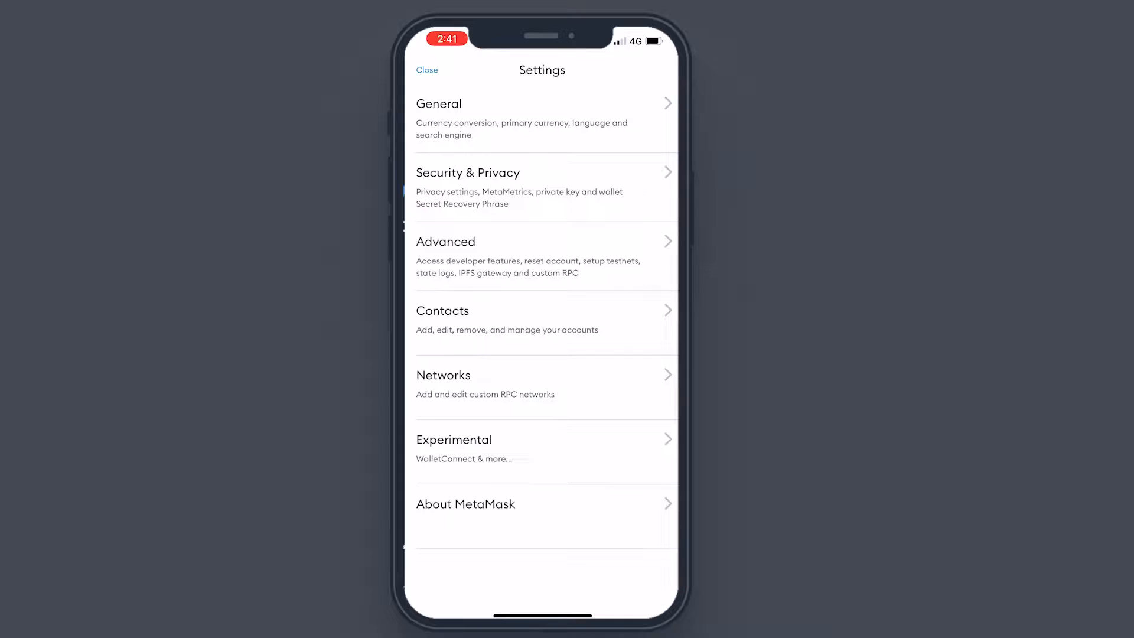
# Leave Settings, then go through the side menu and Settings to the wallet's Networks list.
pyautogui.click(426, 70)
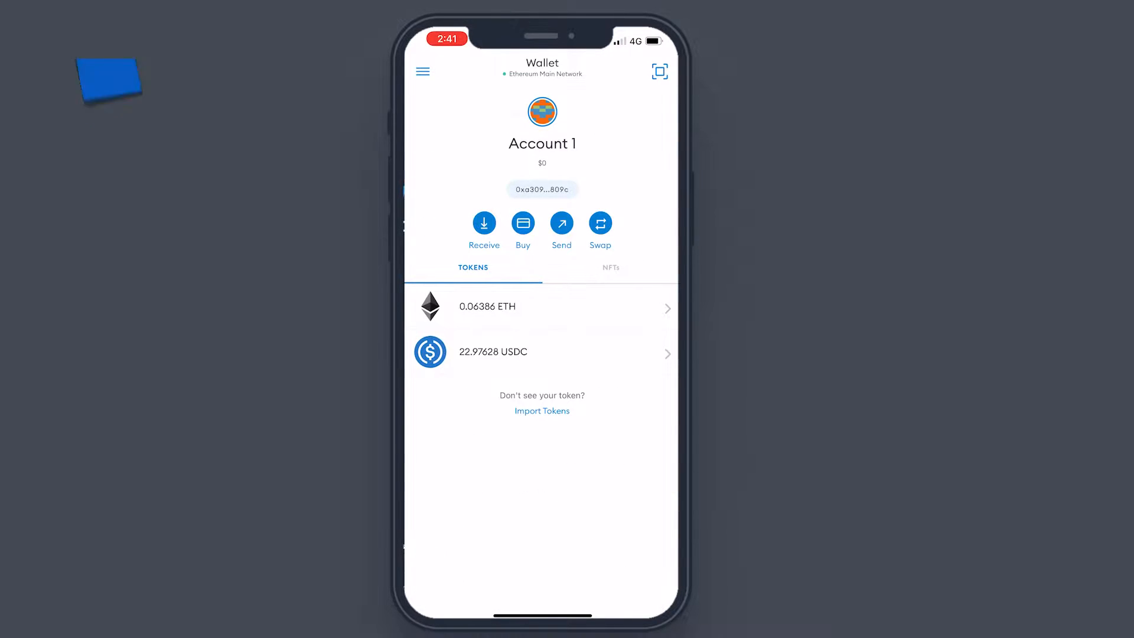
pyautogui.click(423, 71)
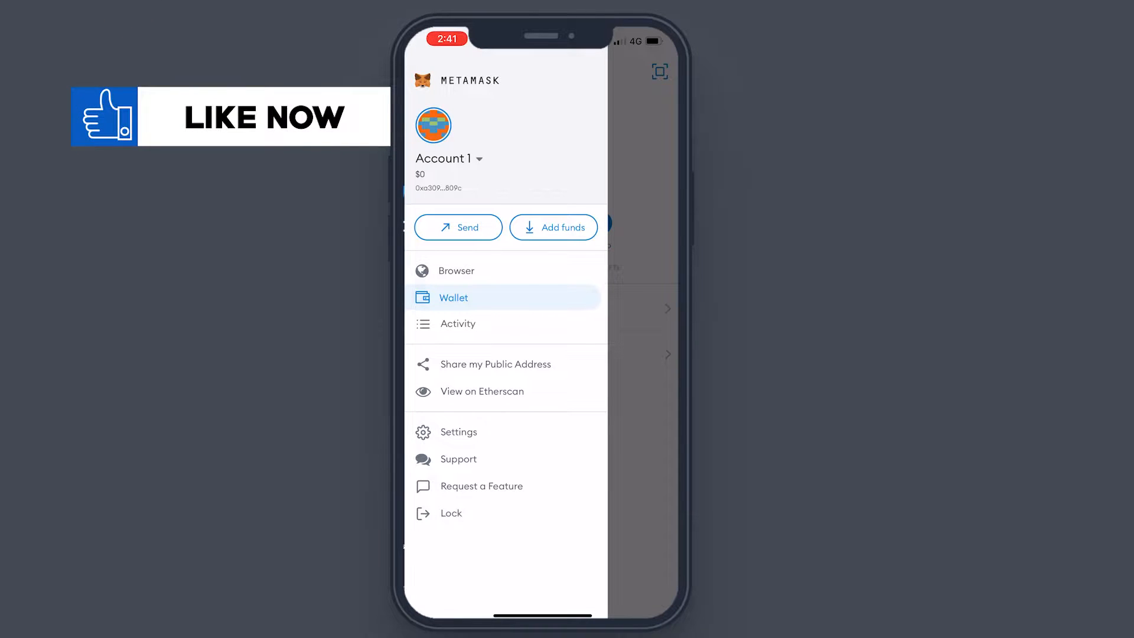
pyautogui.click(459, 432)
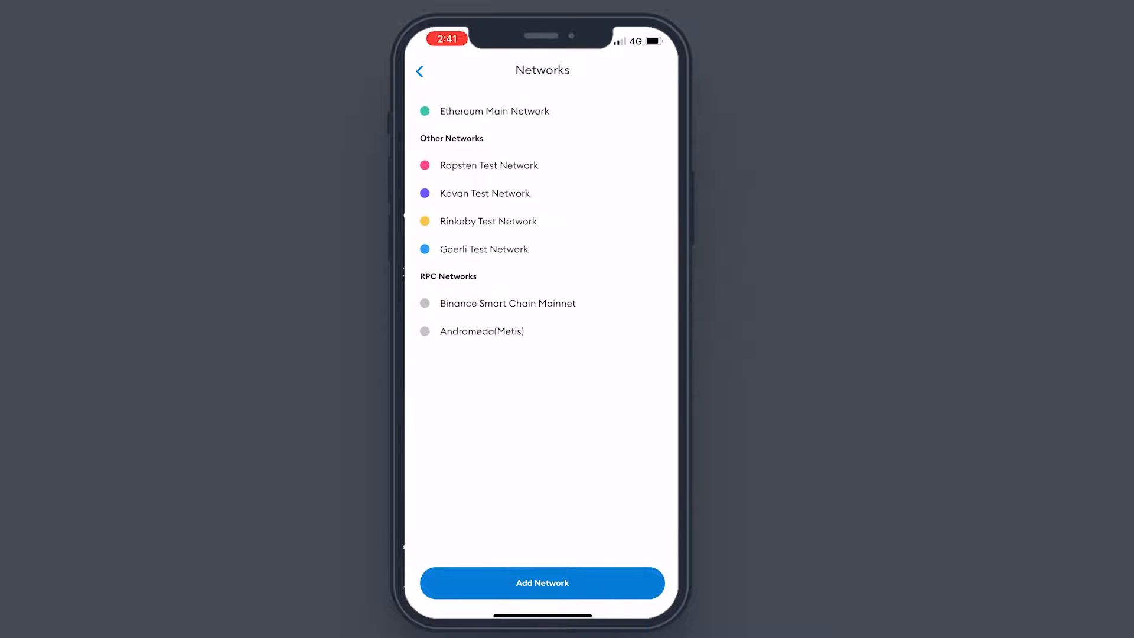
pyautogui.click(542, 583)
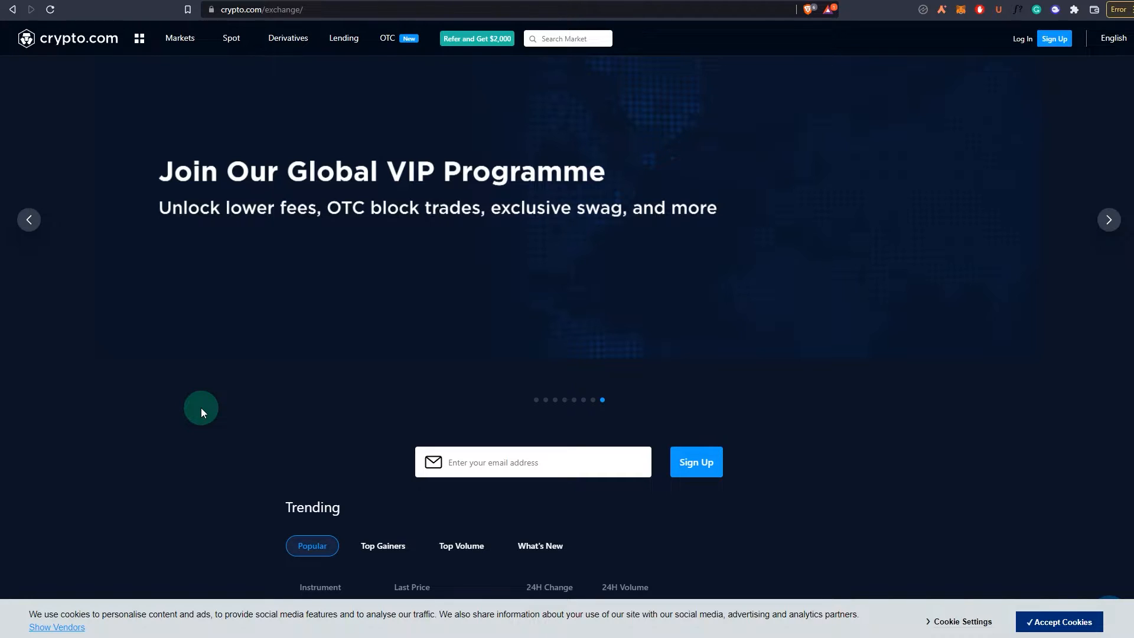
pyautogui.moveTo(207, 407)
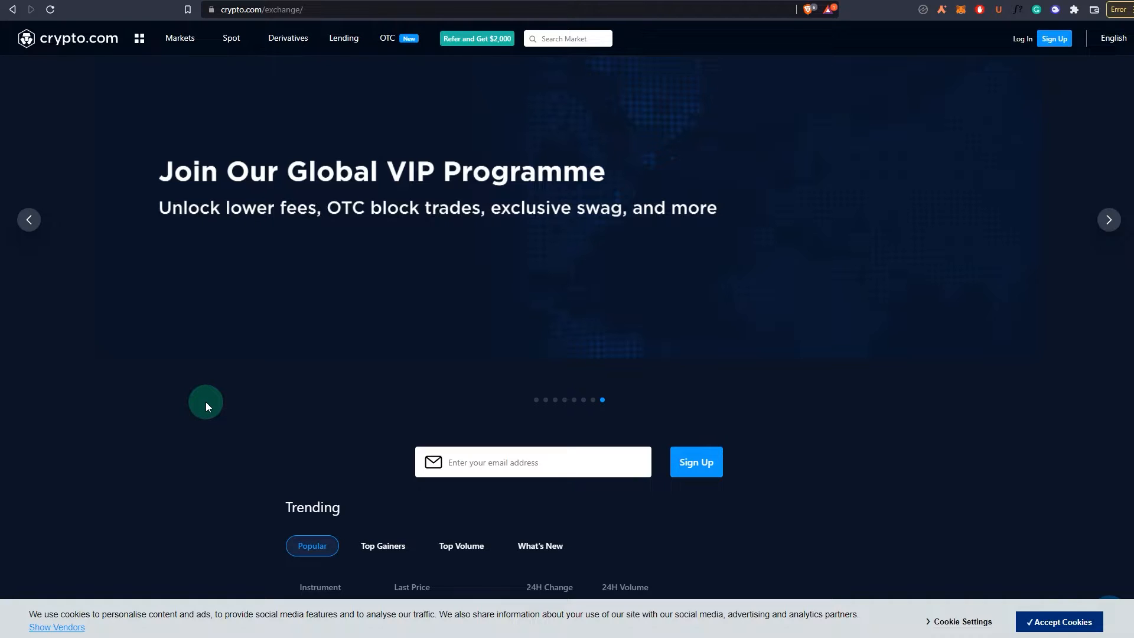
pyautogui.moveTo(292, 135)
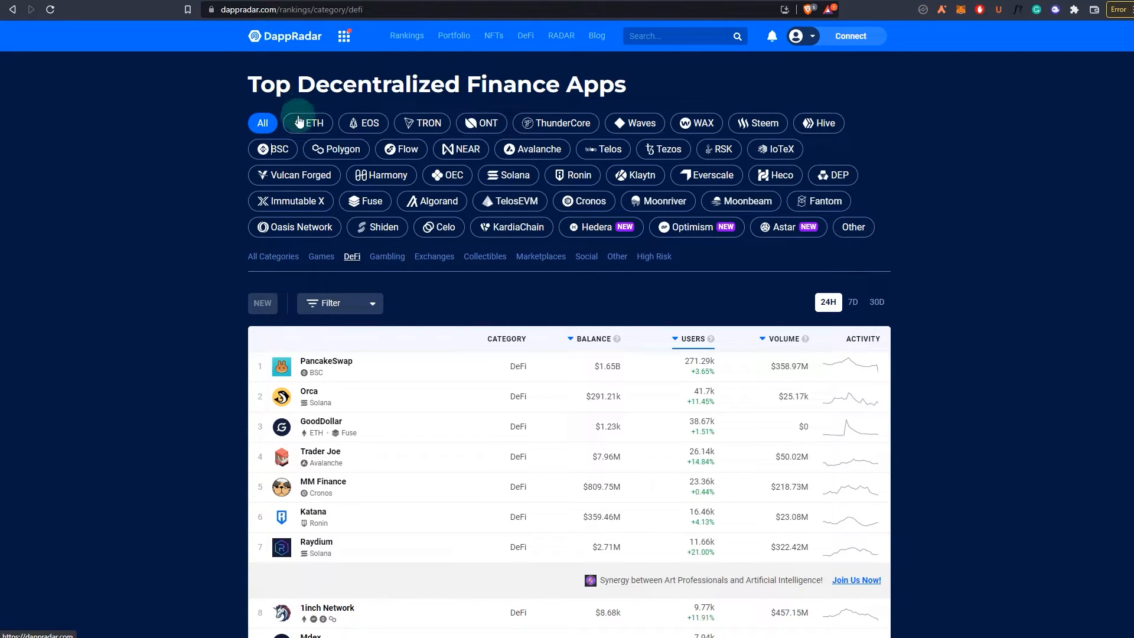
# Filter DappRadar's DeFi rankings to the Cronos chain, showing MM Finance and VVS Finance.
pyautogui.click(583, 201)
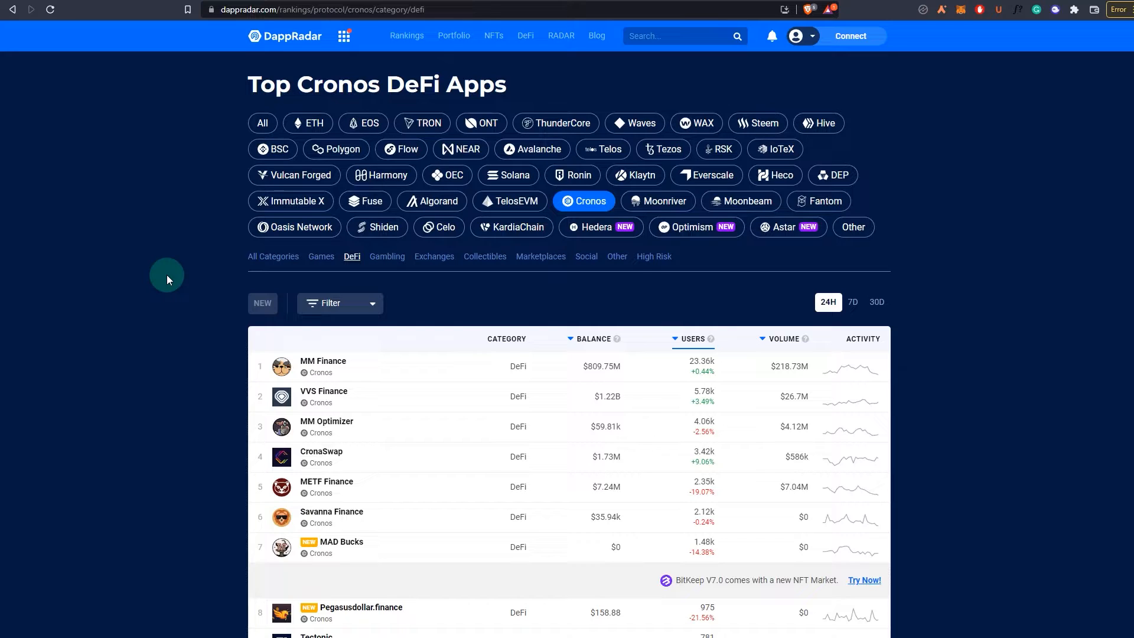
pyautogui.moveTo(207, 81)
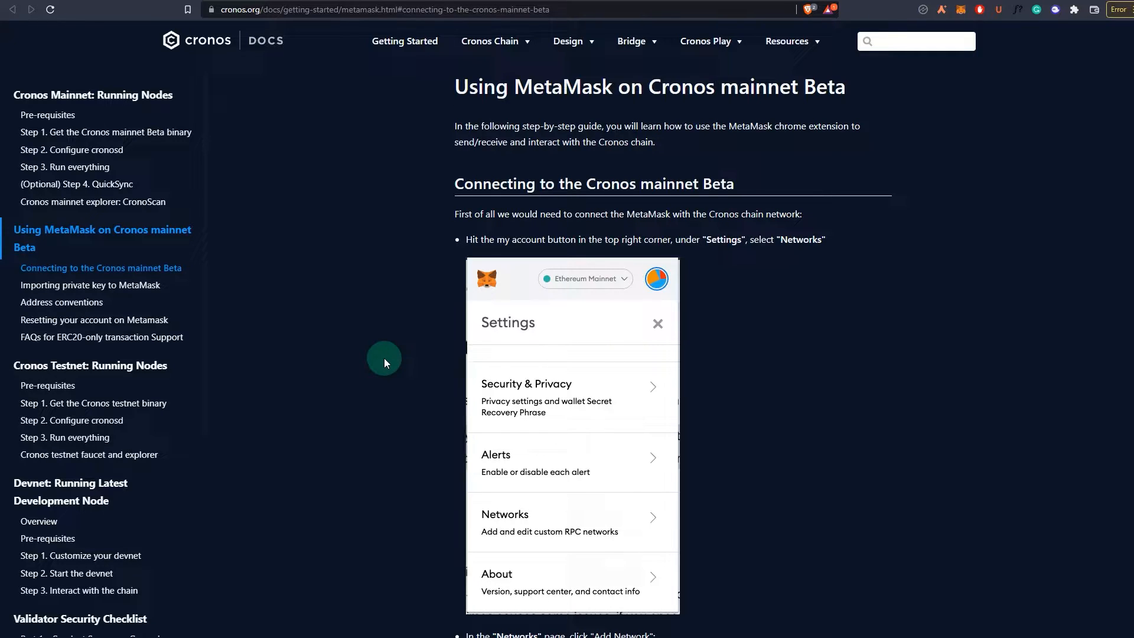
pyautogui.moveTo(387, 361)
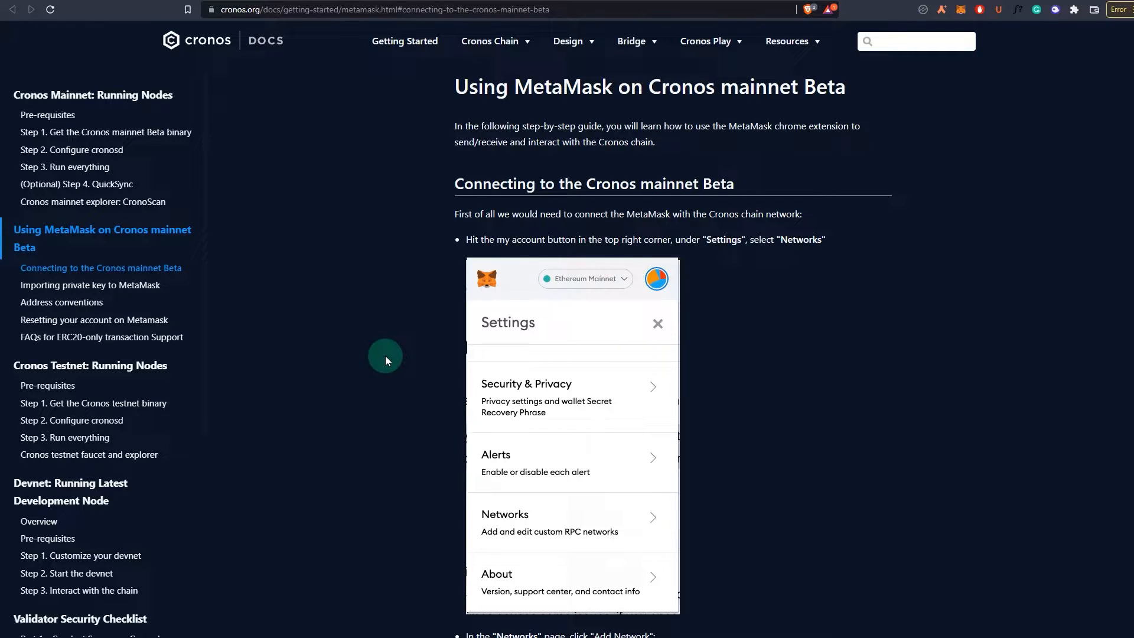
# Scroll the Cronos MetaMask guide down to the mainnet RPC URL, chain ID and explorer settings.
pyautogui.scroll(-3)
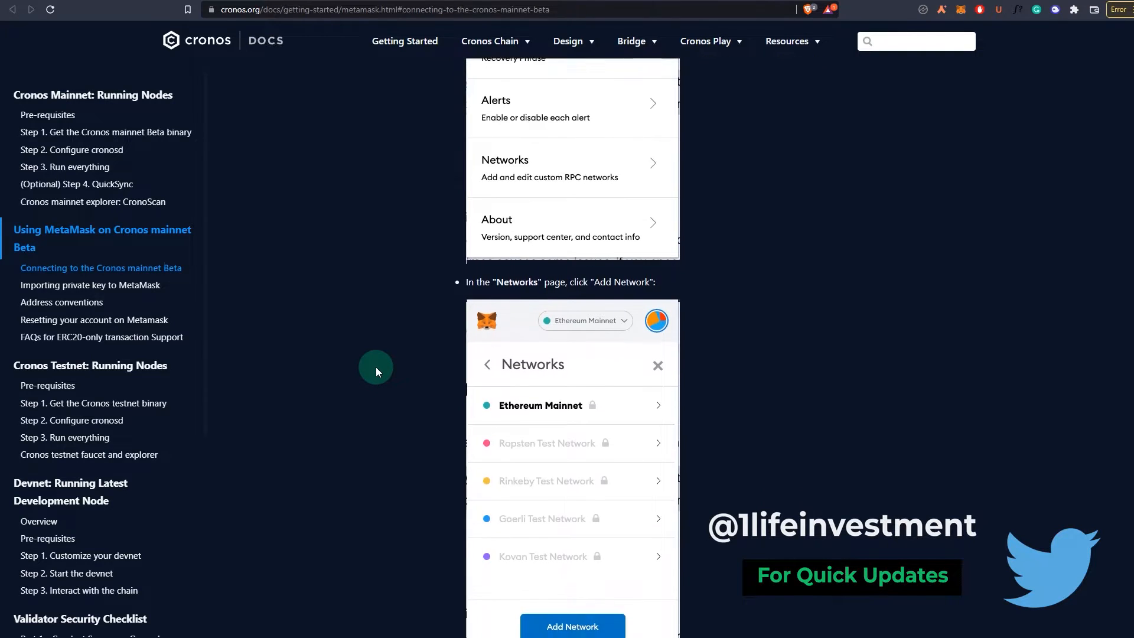
pyautogui.scroll(-3)
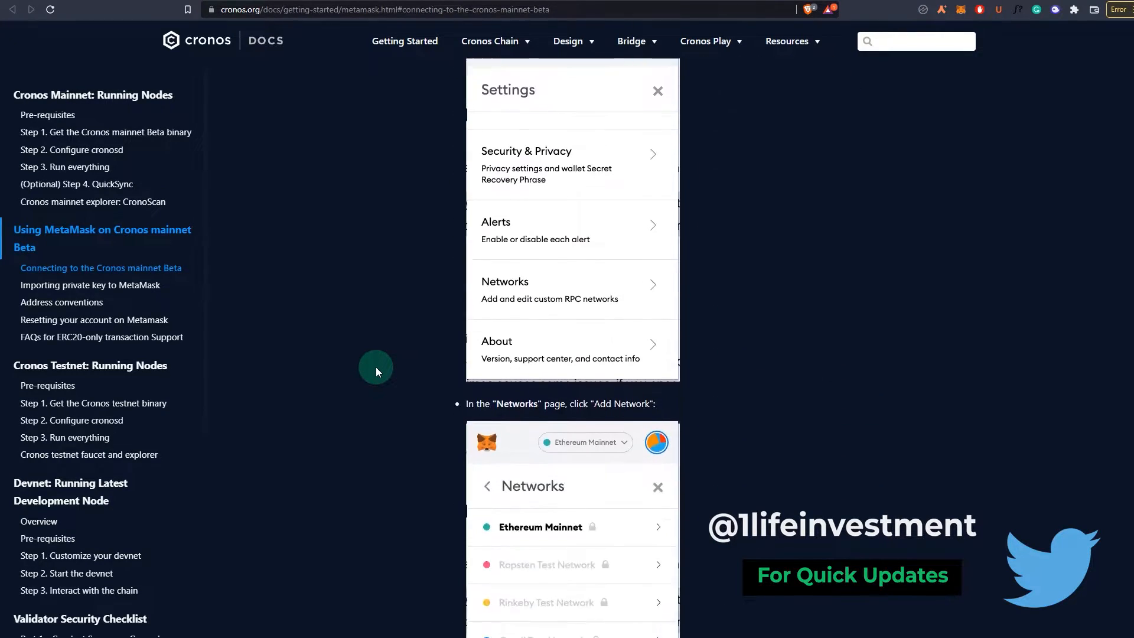
pyautogui.scroll(-3)
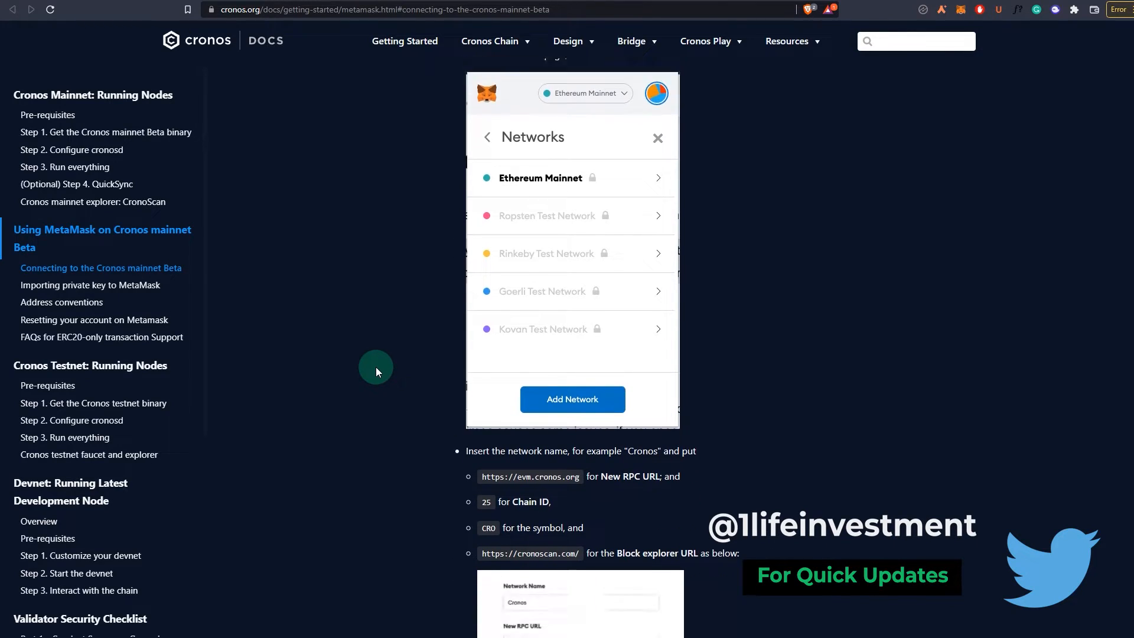
pyautogui.scroll(-3)
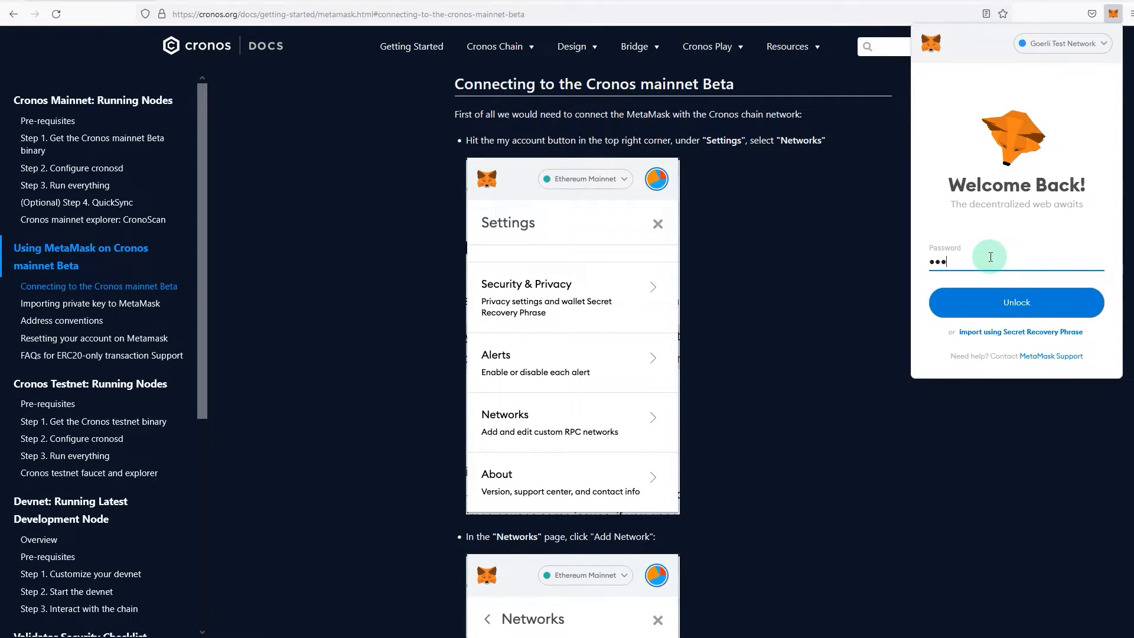
# Unlock MetaMask with the password and start adding a custom network from the network list.
pyautogui.click(1016, 303)
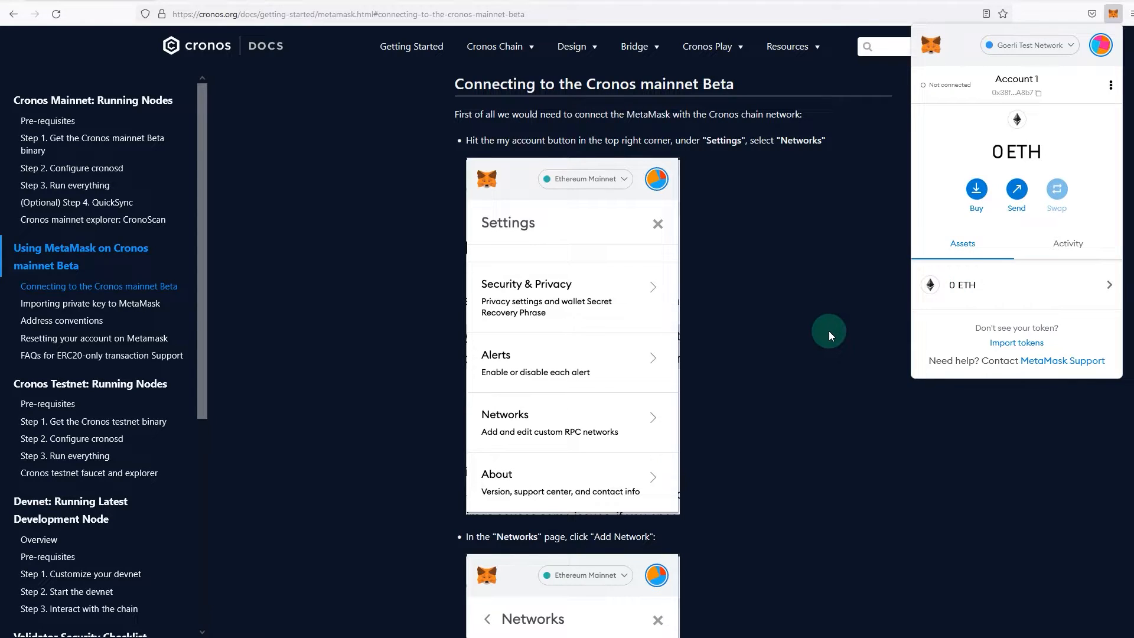
pyautogui.moveTo(1101, 45)
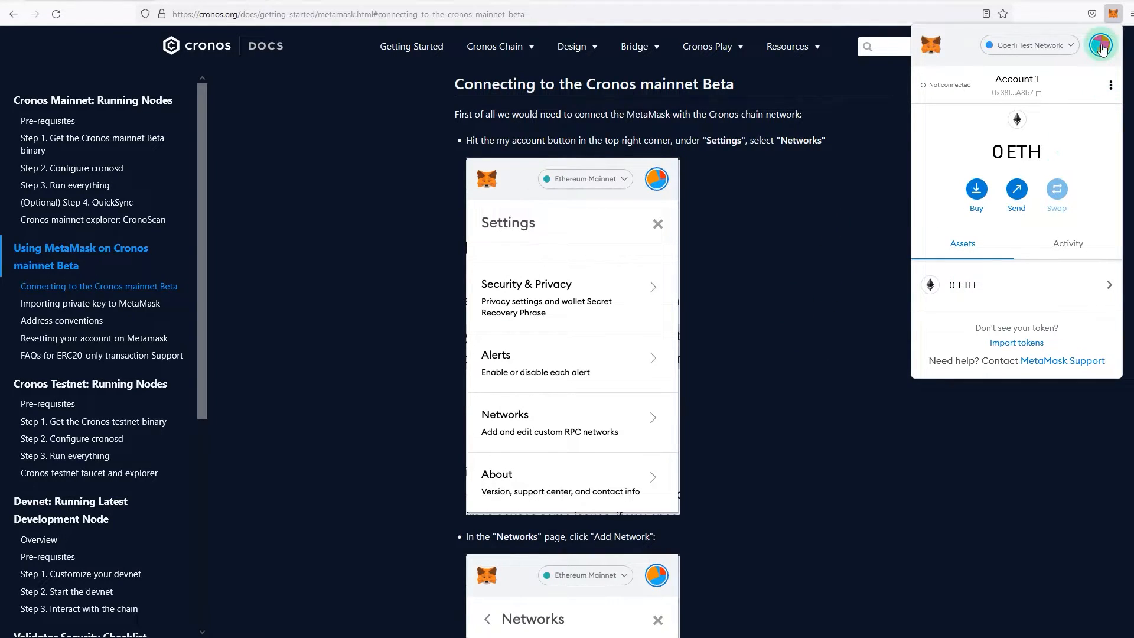
pyautogui.click(1028, 45)
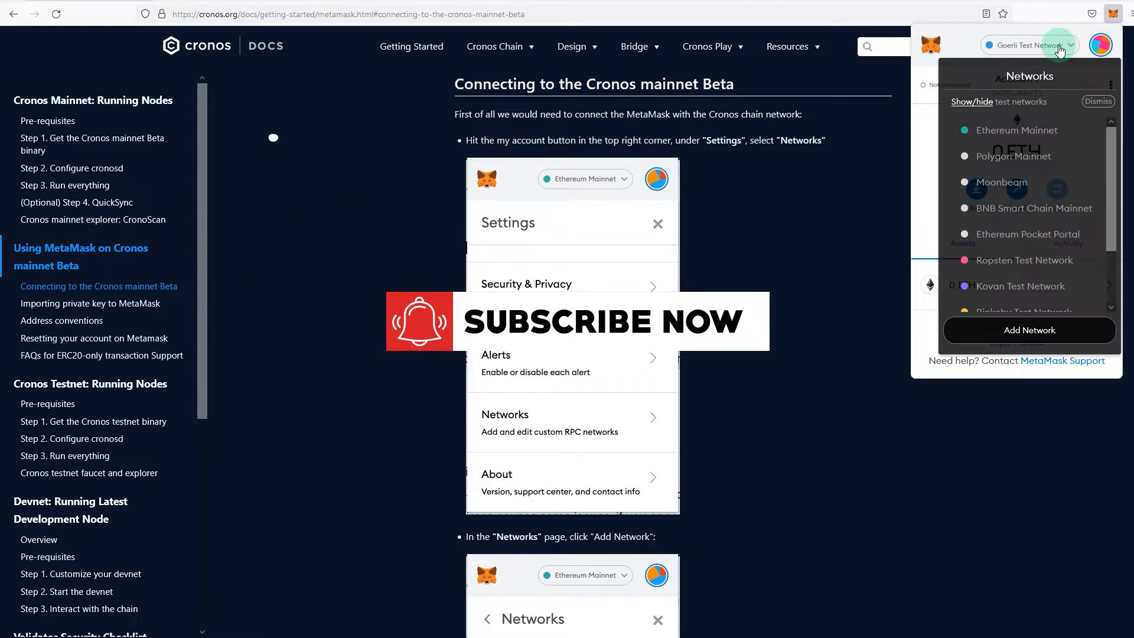
pyautogui.click(1029, 330)
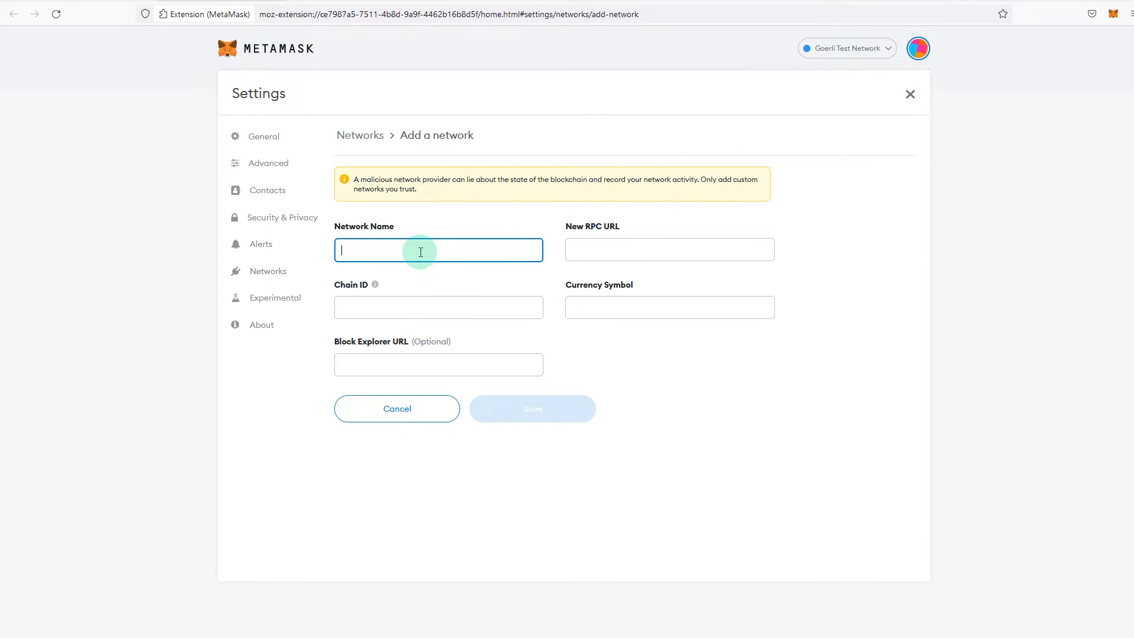
pyautogui.moveTo(407, 253)
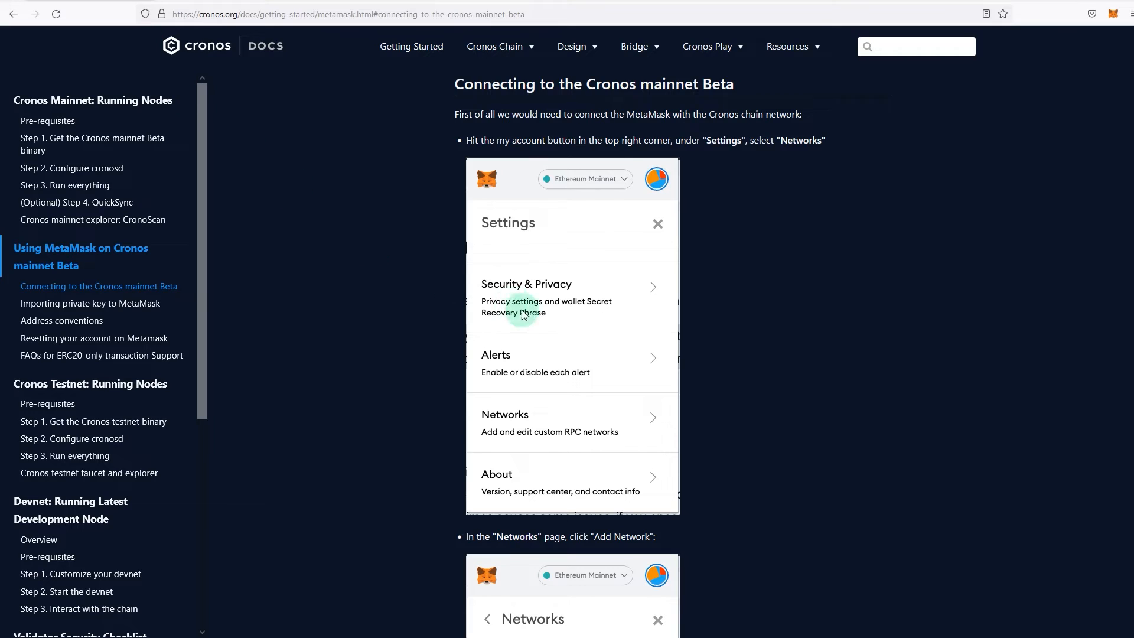
pyautogui.scroll(-3)
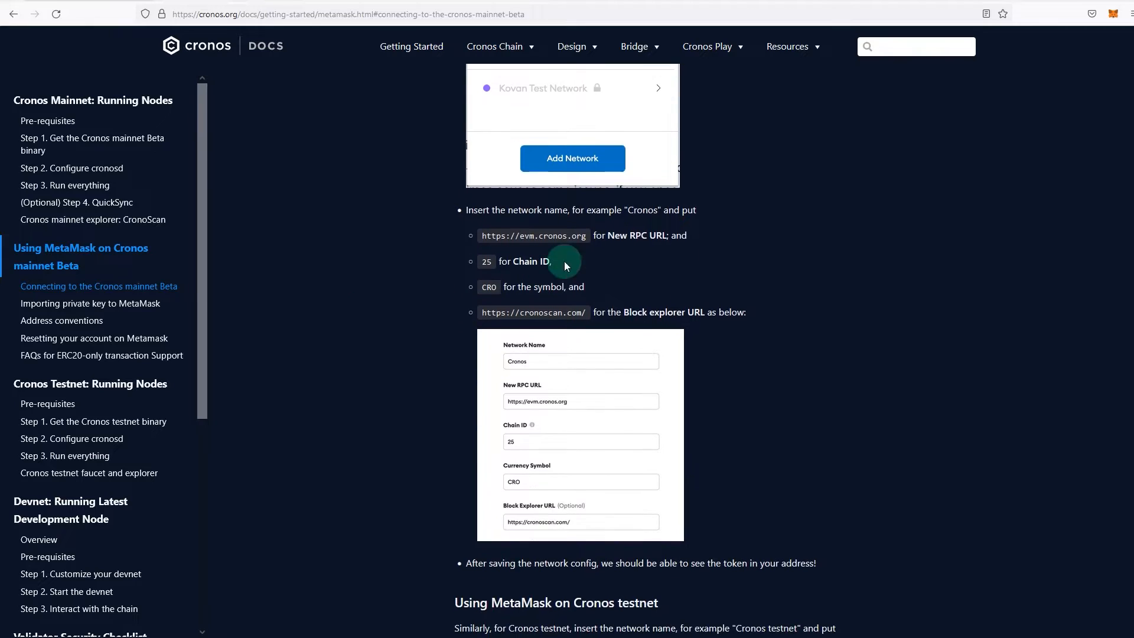
pyautogui.doubleClick(530, 235)
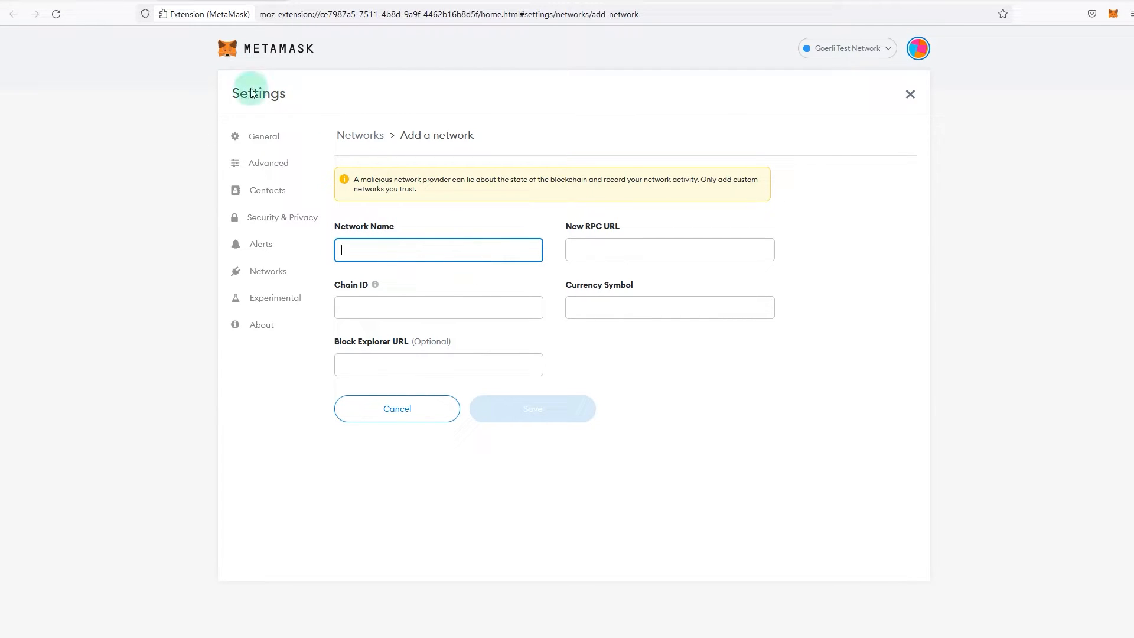
pyautogui.write('https://evm.cronos.org')
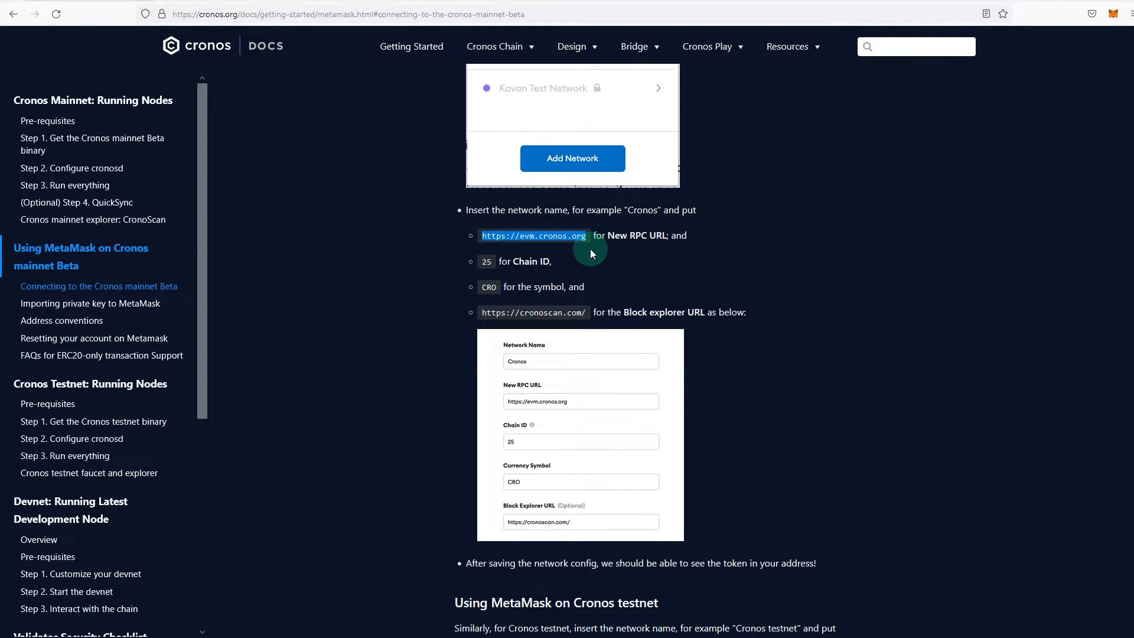
pyautogui.moveTo(487, 262)
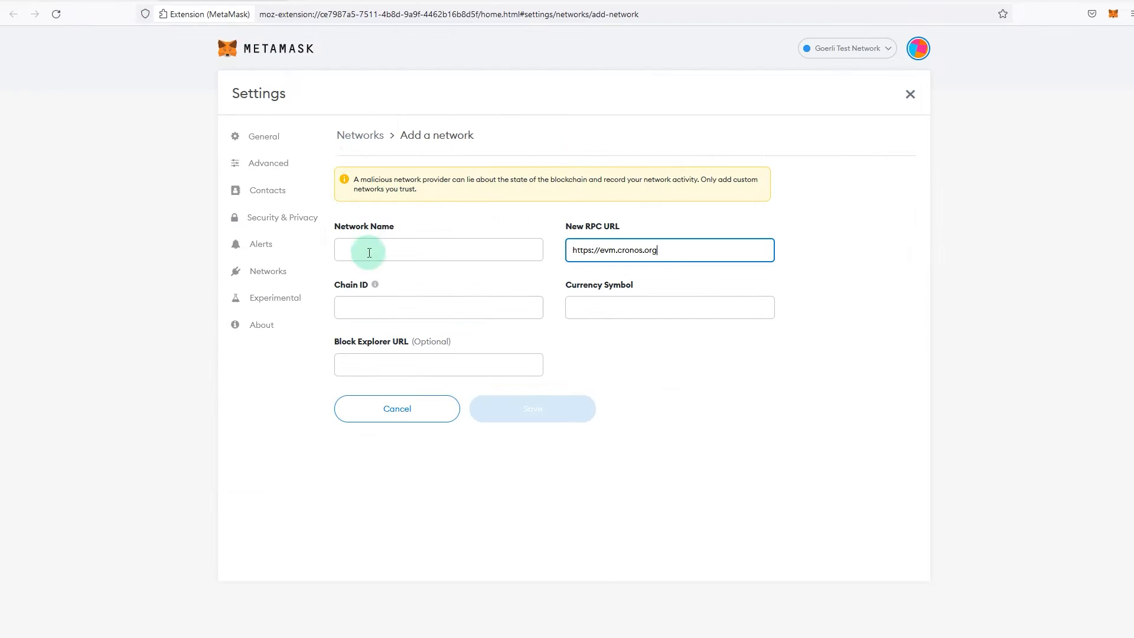
pyautogui.write('25')
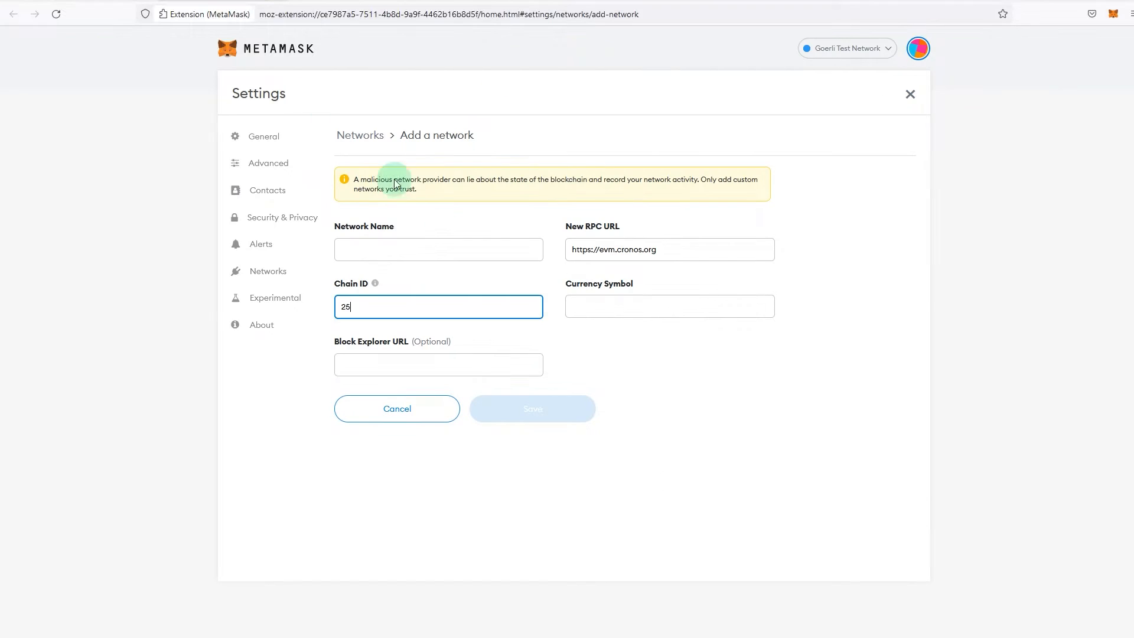
# Enter CRO as the currency symbol, fill in the Crypto.com name, and save the network.
pyautogui.write('CRO')
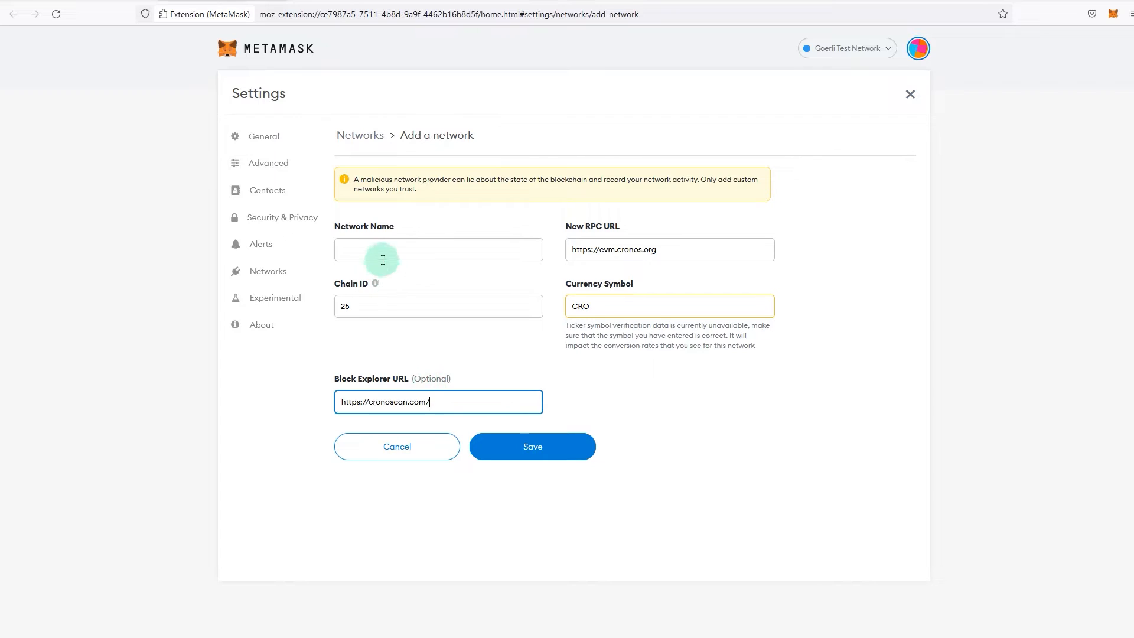
pyautogui.write('C')
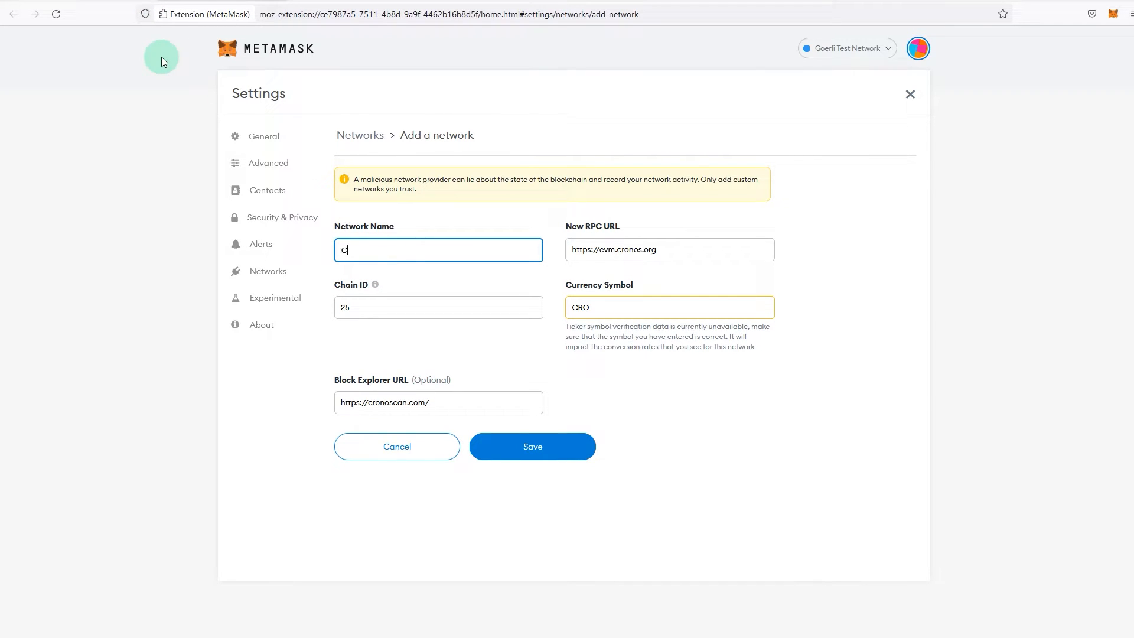
pyautogui.write('rypot.')
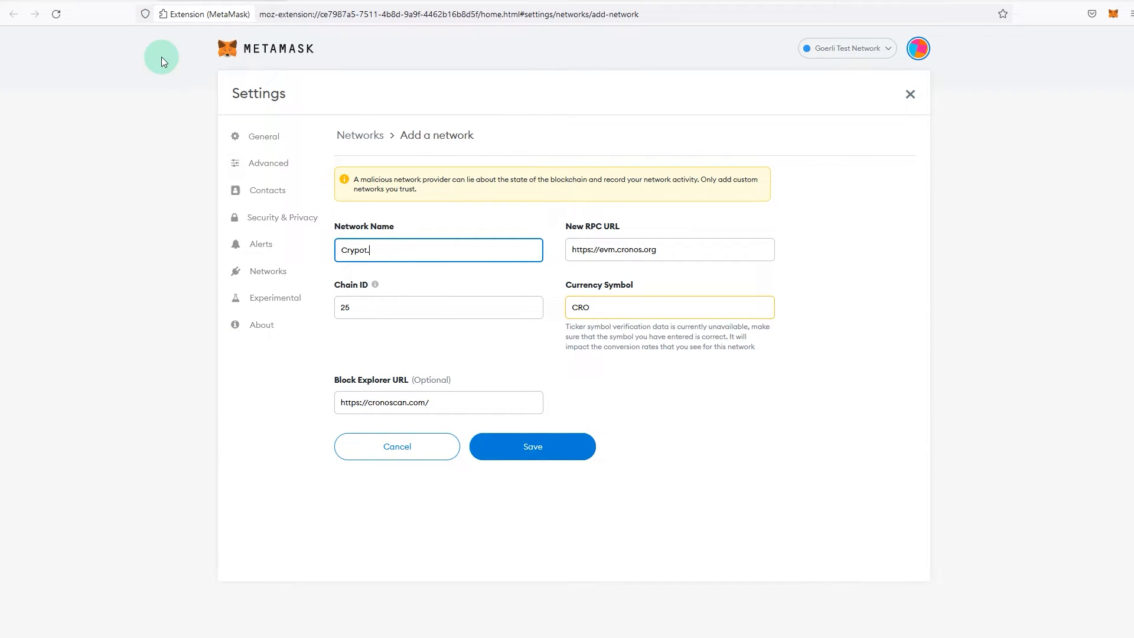
pyautogui.write('com')
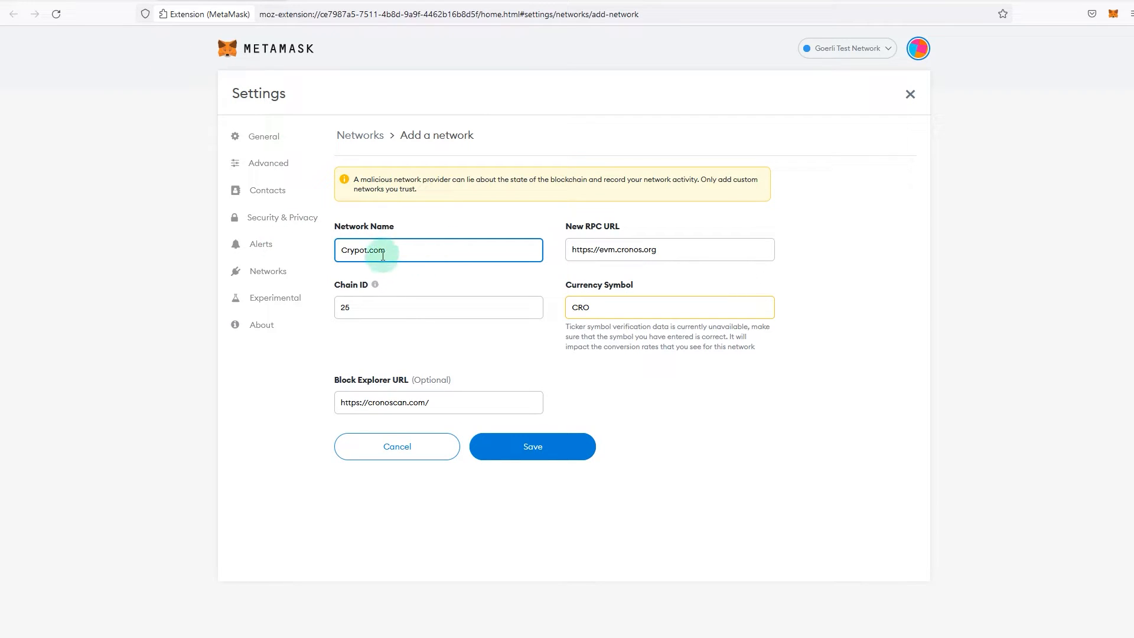
pyautogui.moveTo(381, 369)
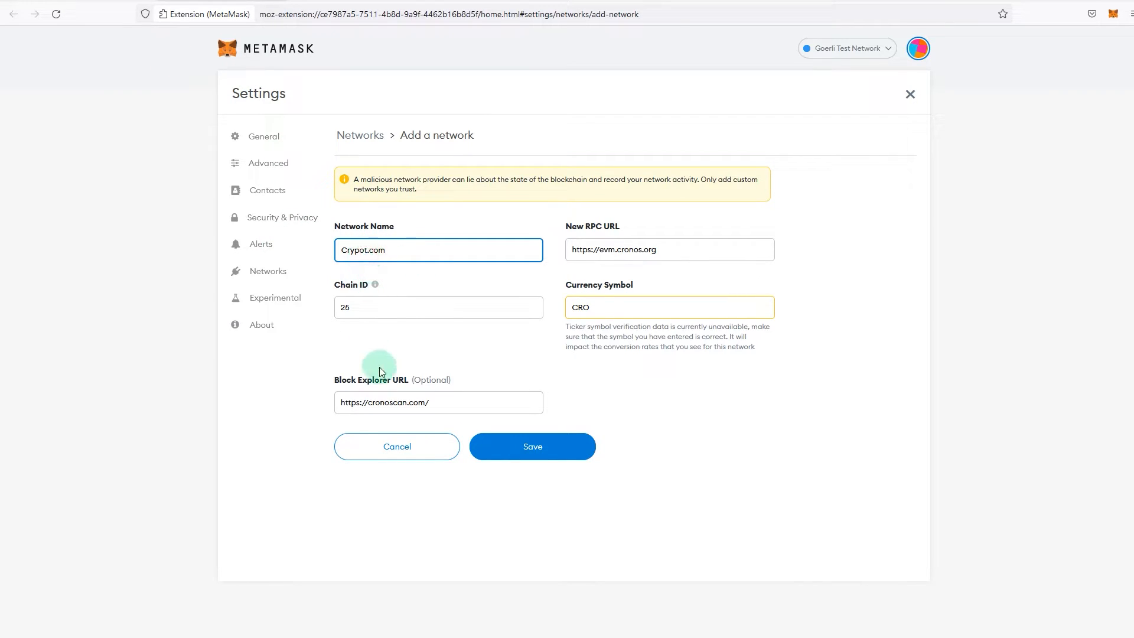
pyautogui.click(532, 447)
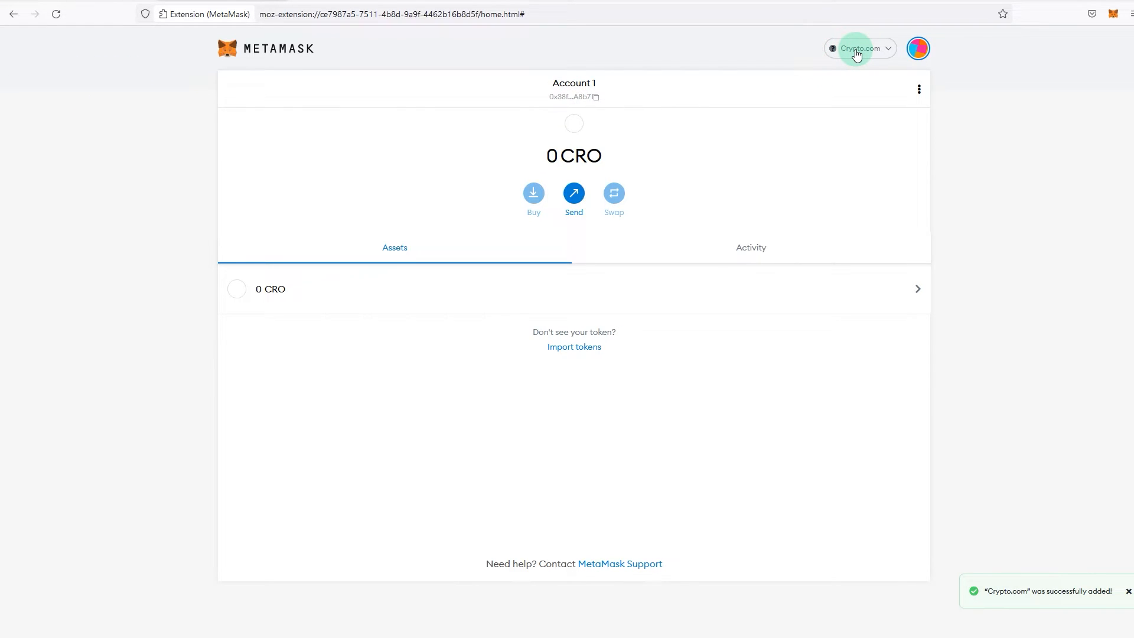
pyautogui.moveTo(147, 122)
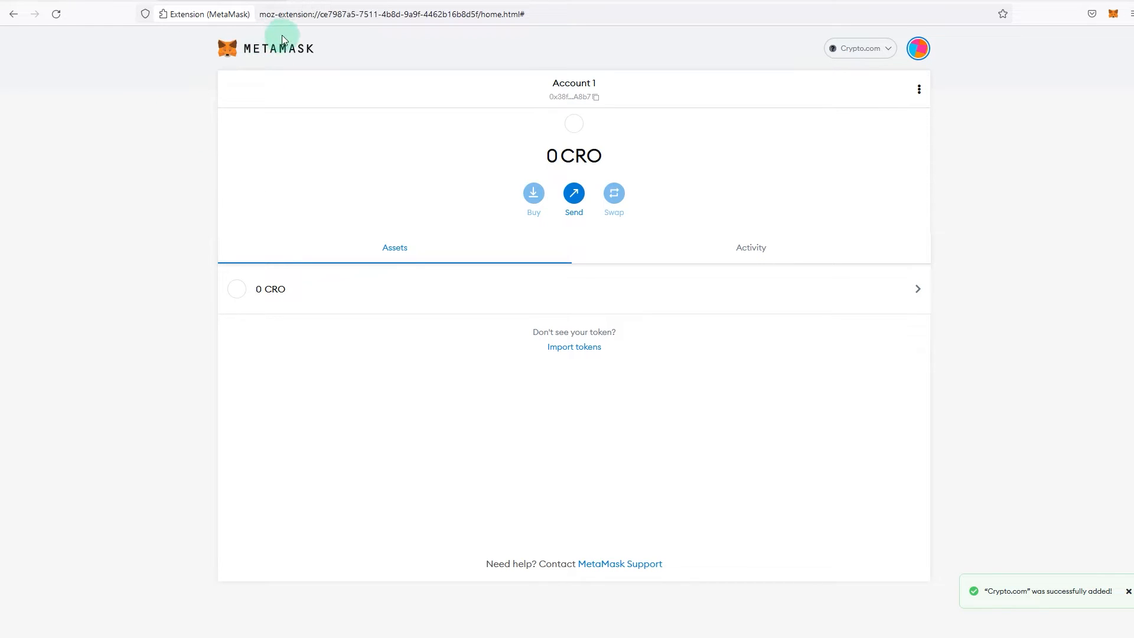
pyautogui.moveTo(144, 143)
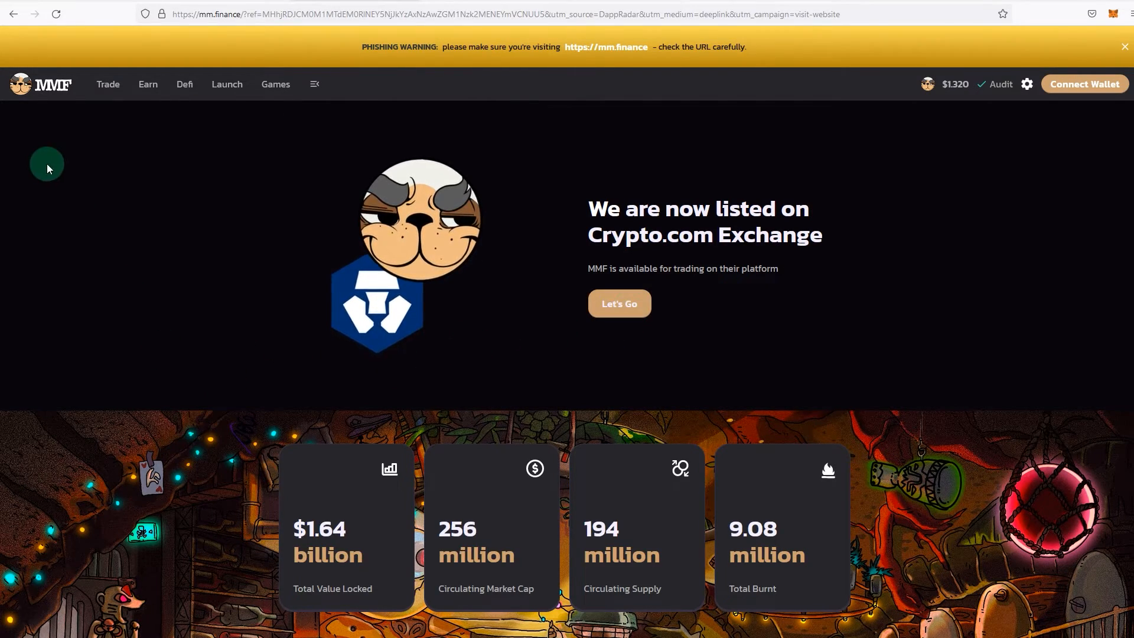
# Connect MetaMask Account 1 to MM Finance so 0x…A8b7 shows in the header.
pyautogui.click(1086, 84)
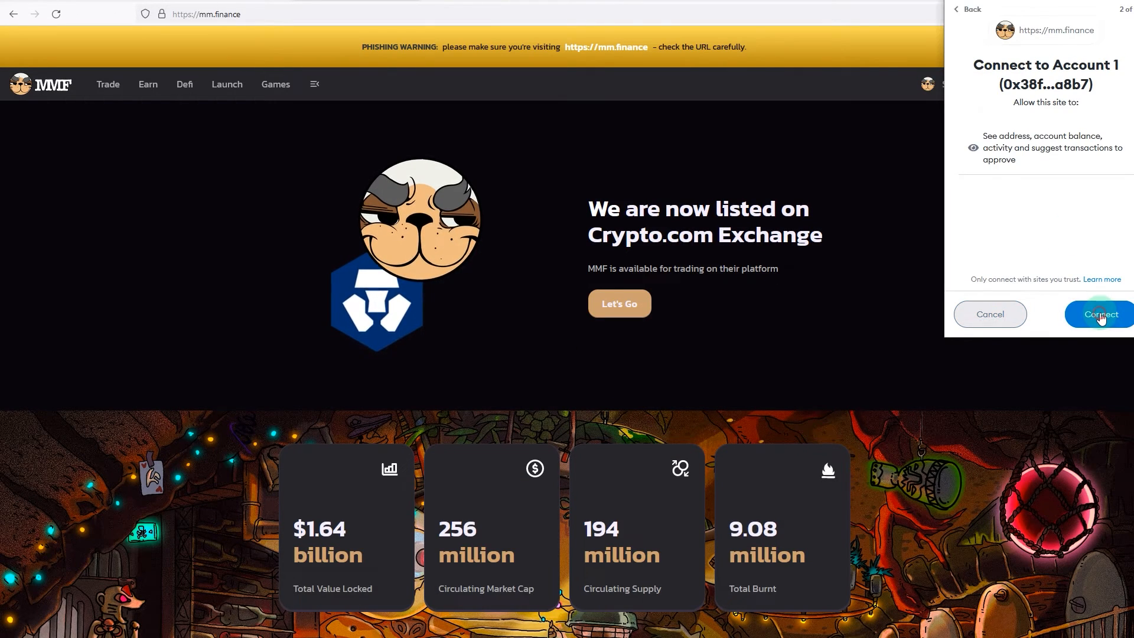
pyautogui.click(1101, 315)
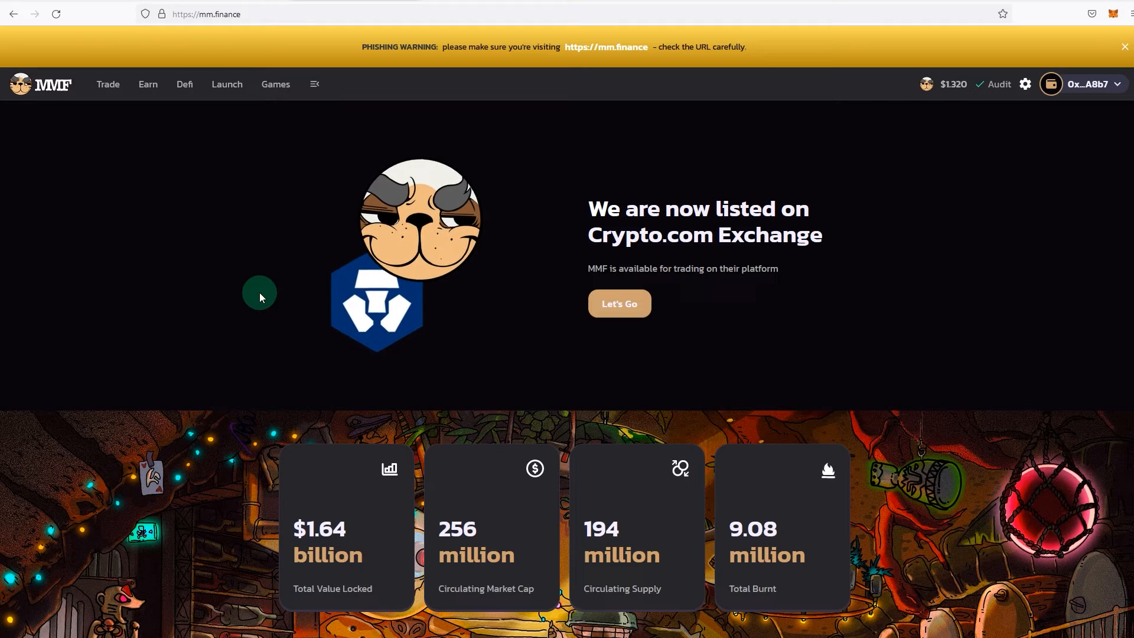
pyautogui.moveTo(257, 296)
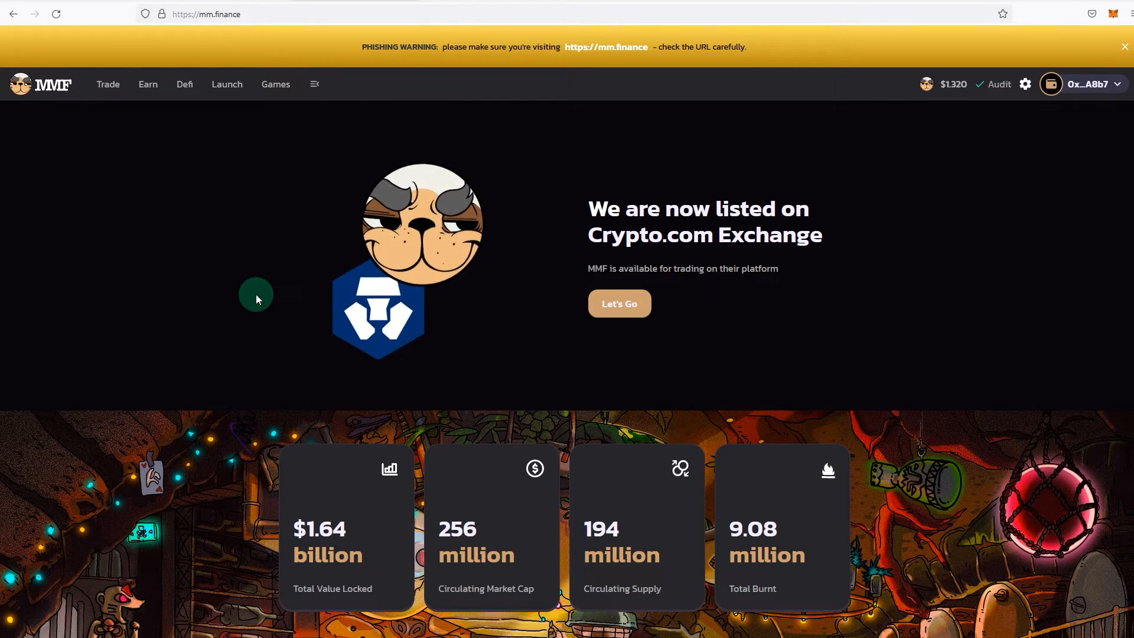